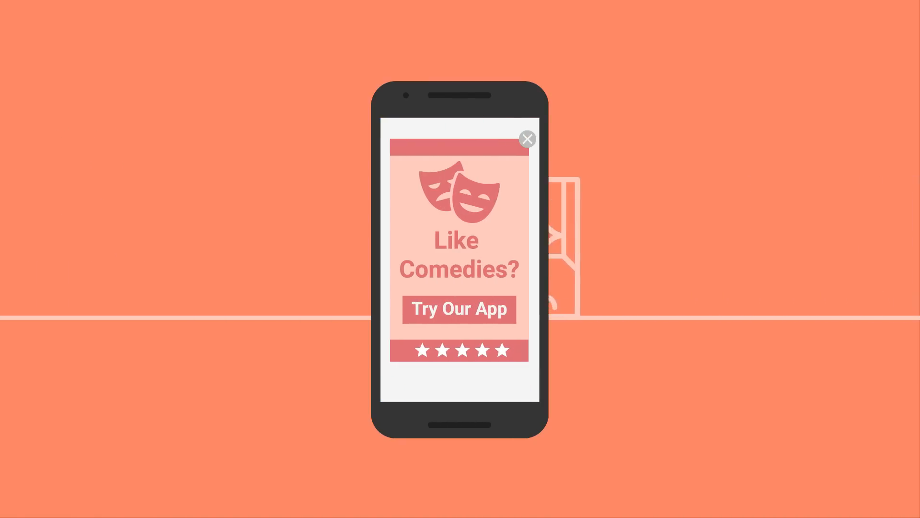
left_click(527, 139)
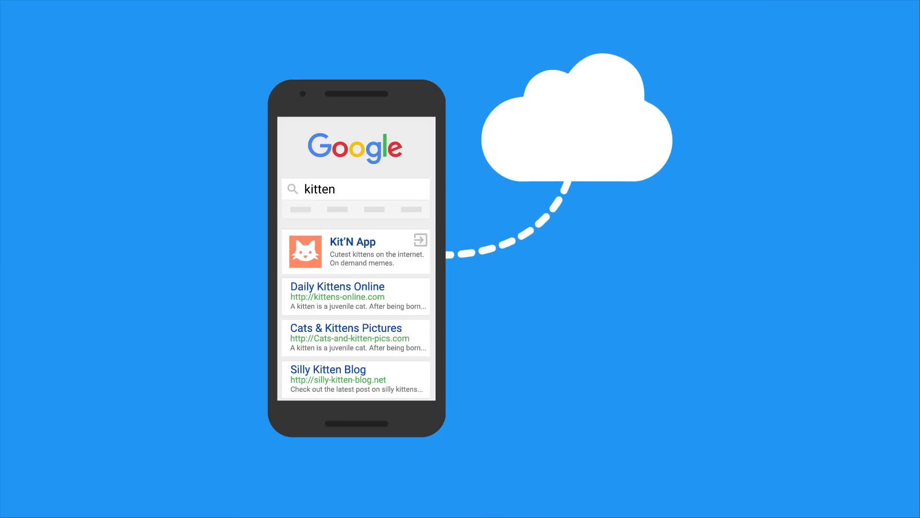
left_click(352, 251)
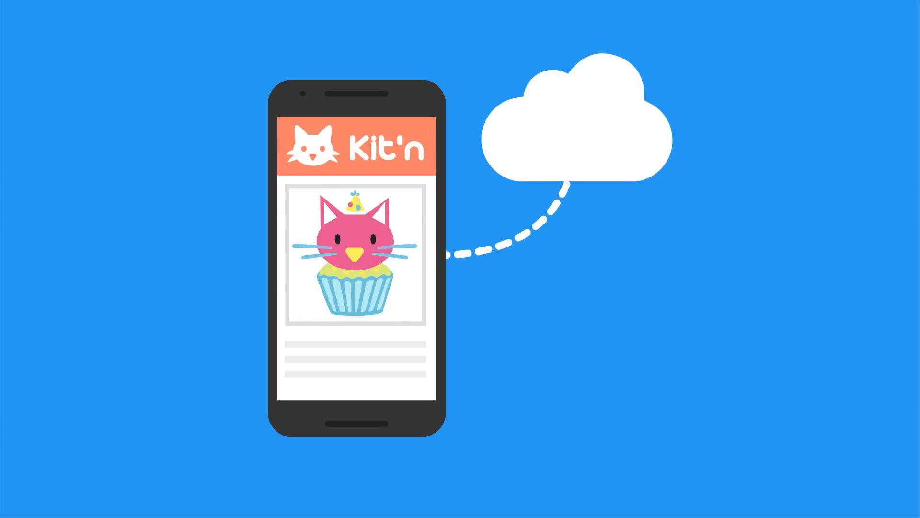